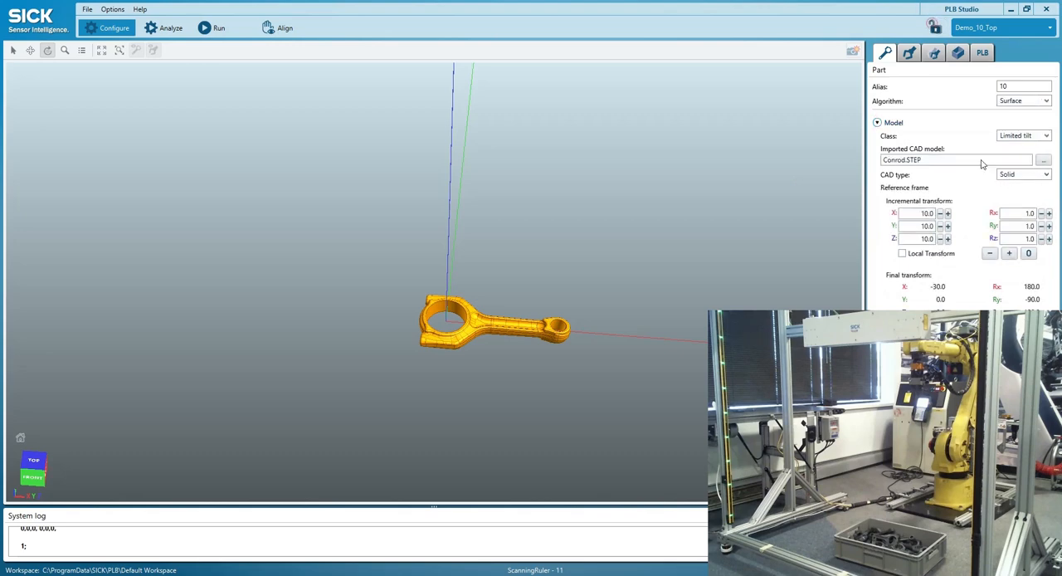
Review the connecting rod's part class list and keep the Limited tilt class.
left_click(1045, 136)
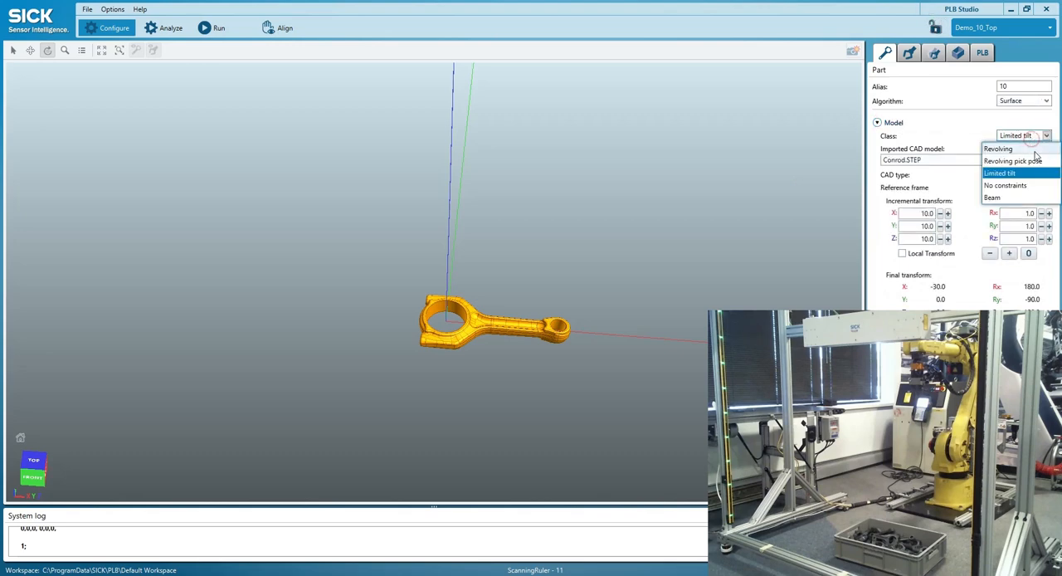
mouse_move(1037, 180)
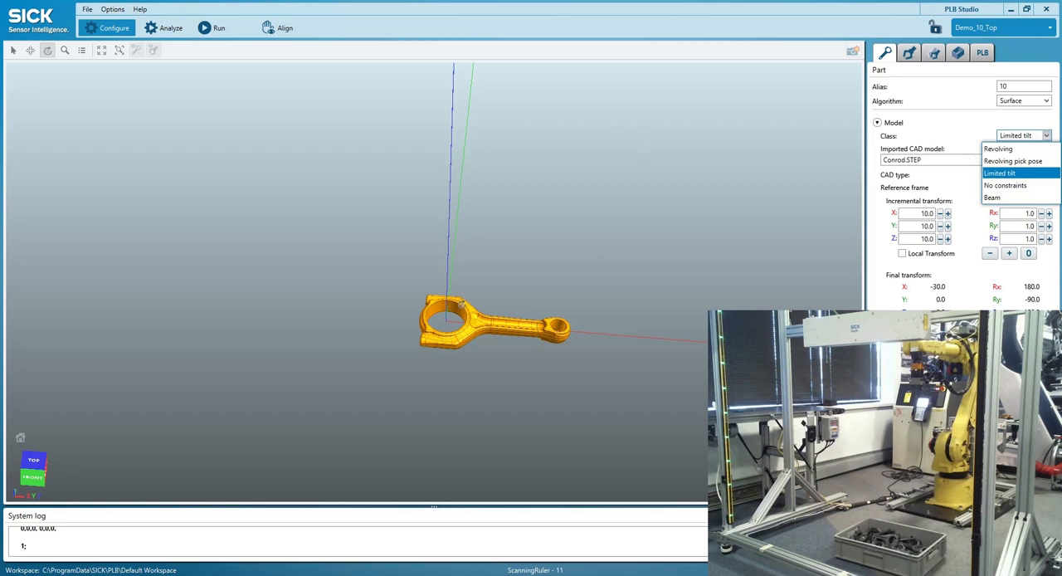
left_click(998, 172)
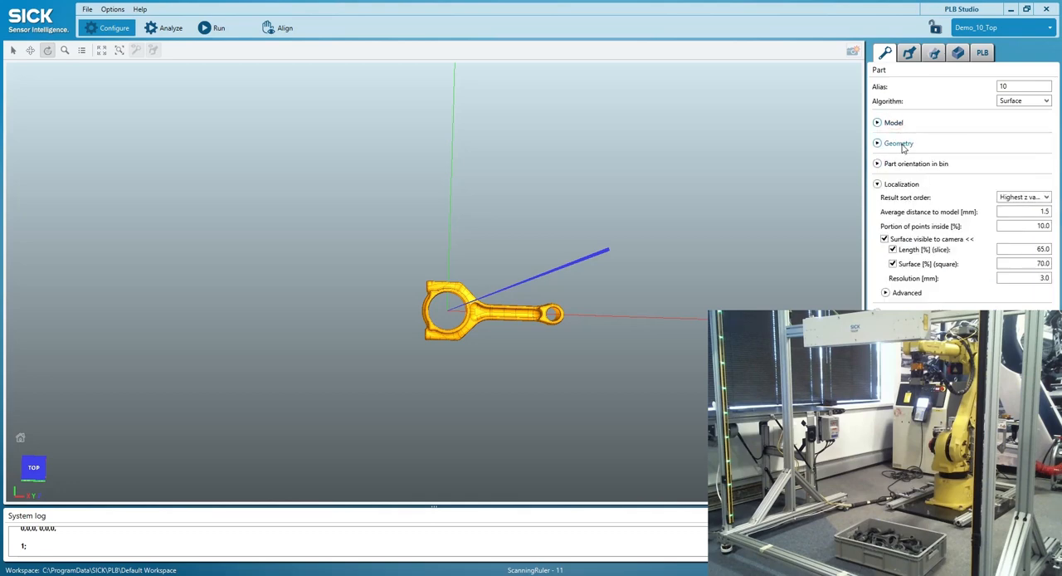
Expand the Geometry section to confirm the rod's symmetry axis is enabled.
left_click(899, 143)
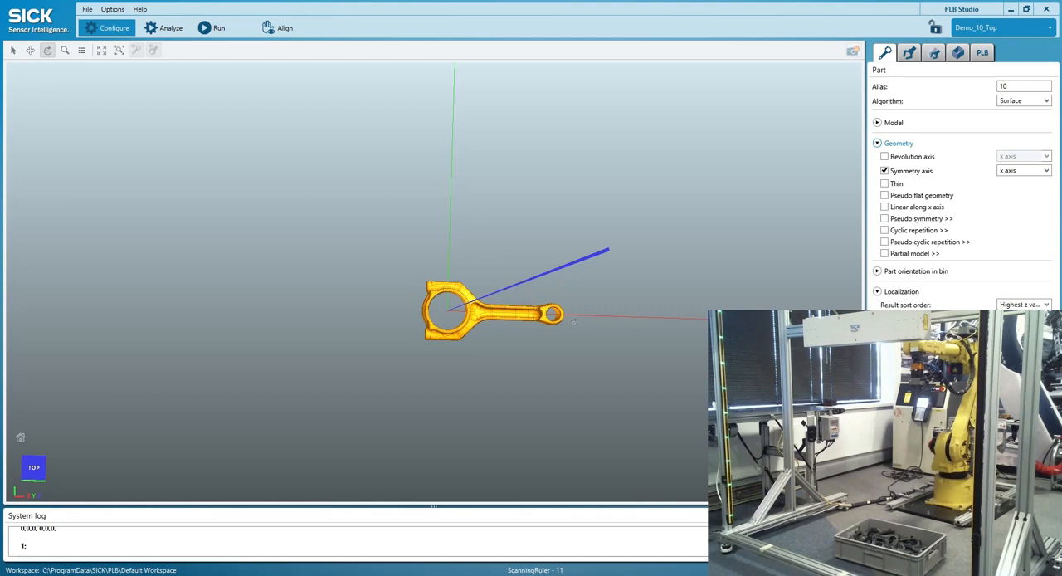
mouse_move(985, 179)
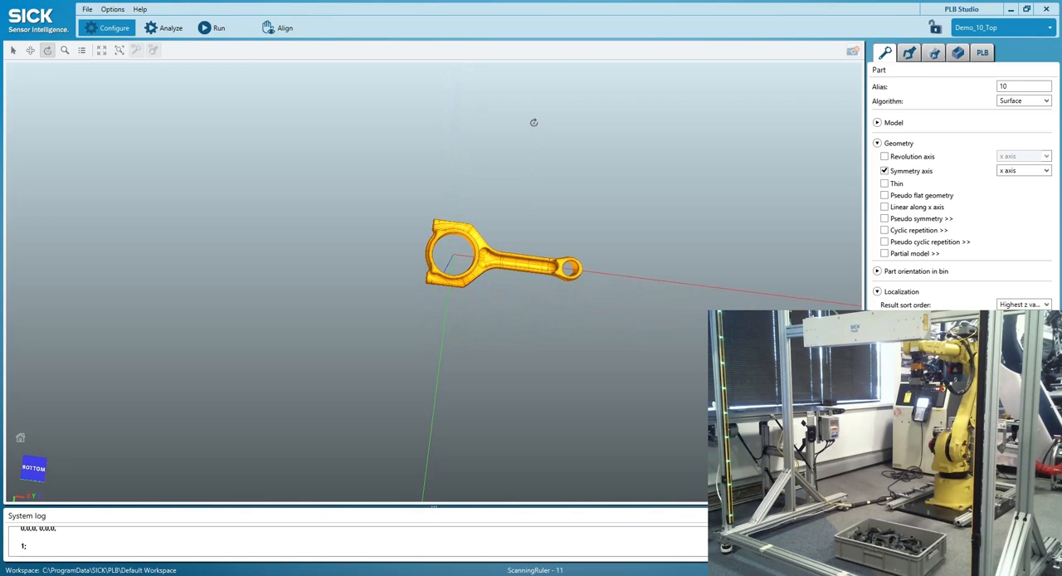
mouse_move(507, 216)
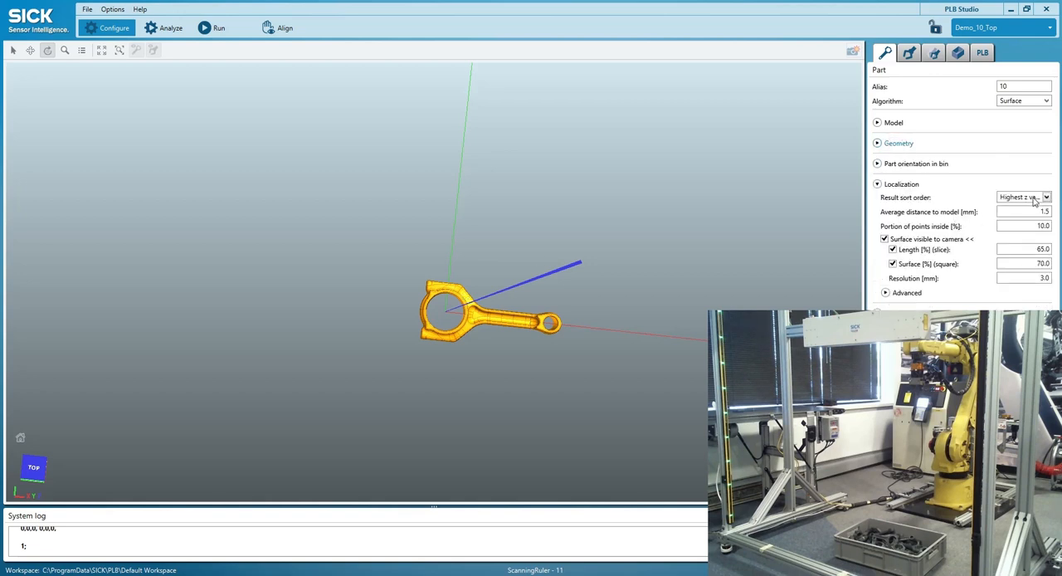
Inspect the result sort order options and show the overlap test settings.
left_click(1024, 196)
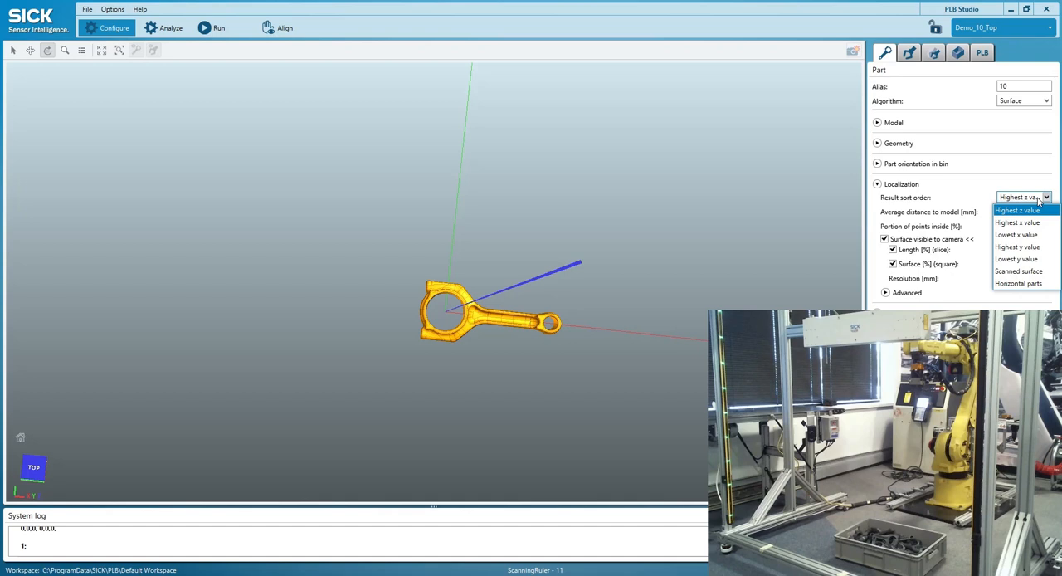
mouse_move(906, 172)
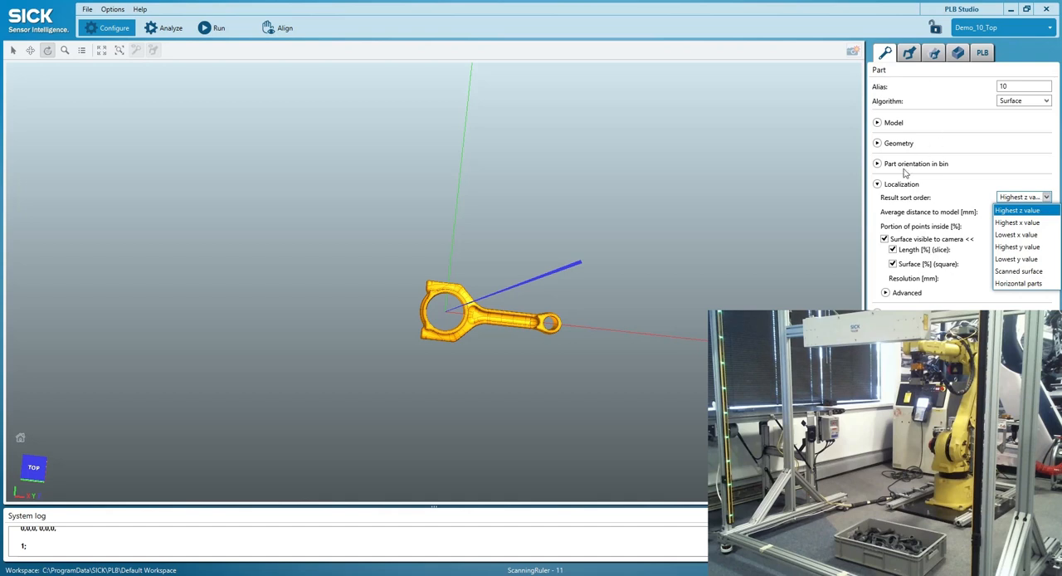
left_click(875, 183)
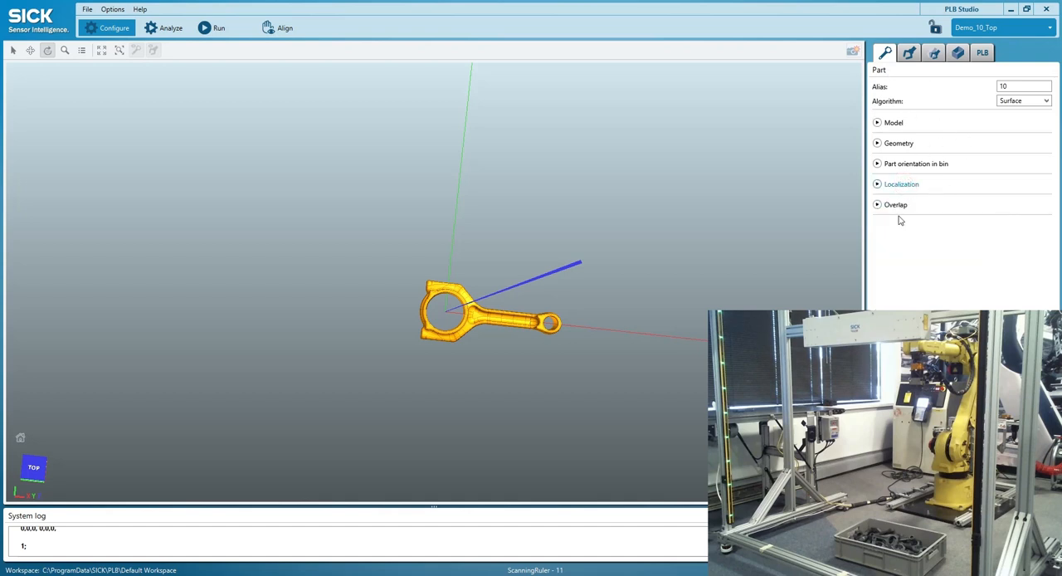
left_click(895, 205)
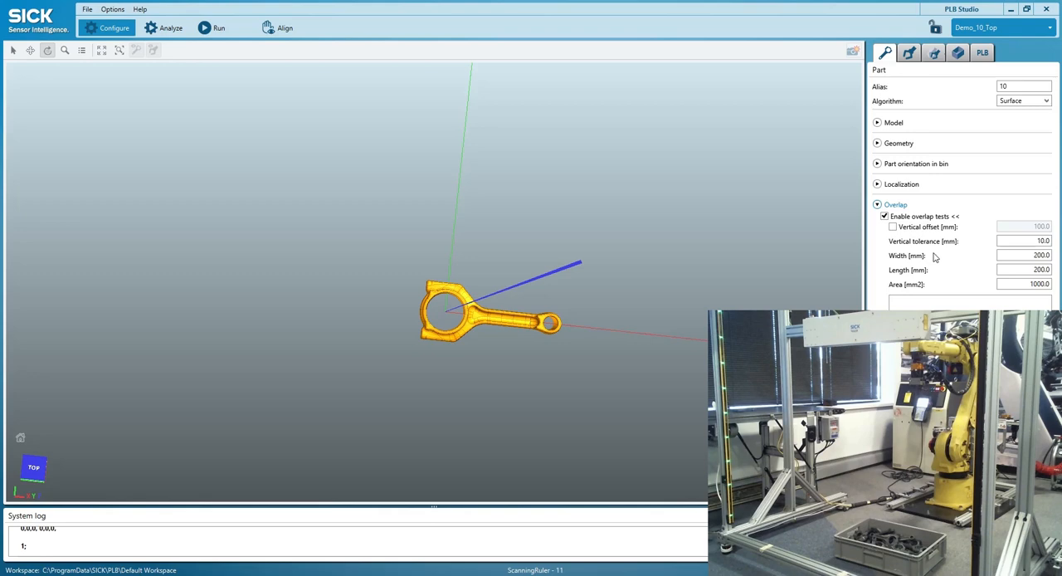
Show the gripper model with its closed and opened states.
left_click(909, 53)
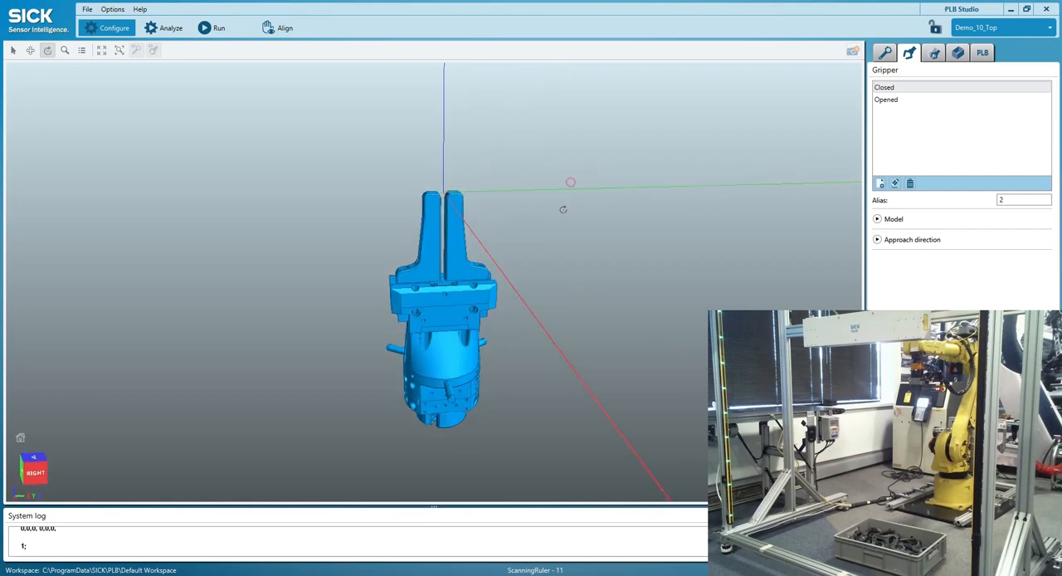
Preview pick poses of the gripper on the rod and acknowledge the Job unlocked notice.
left_click(932, 53)
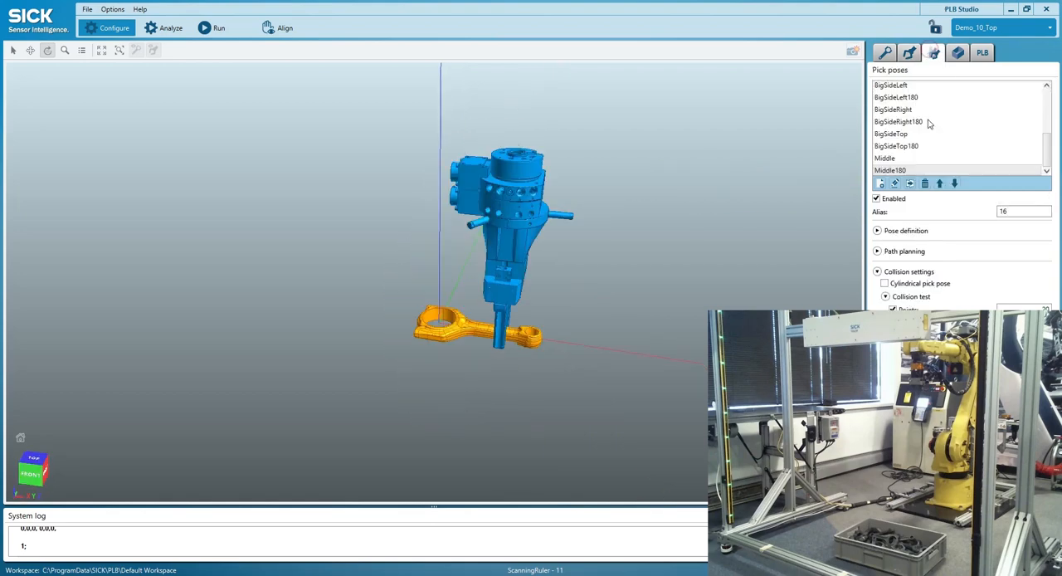
left_click(889, 87)
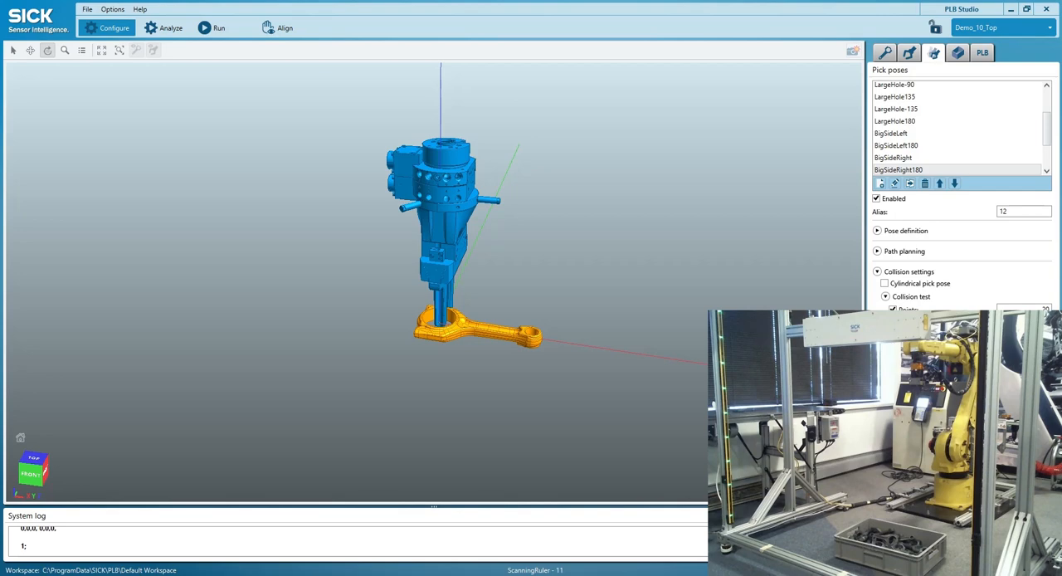
mouse_move(962, 67)
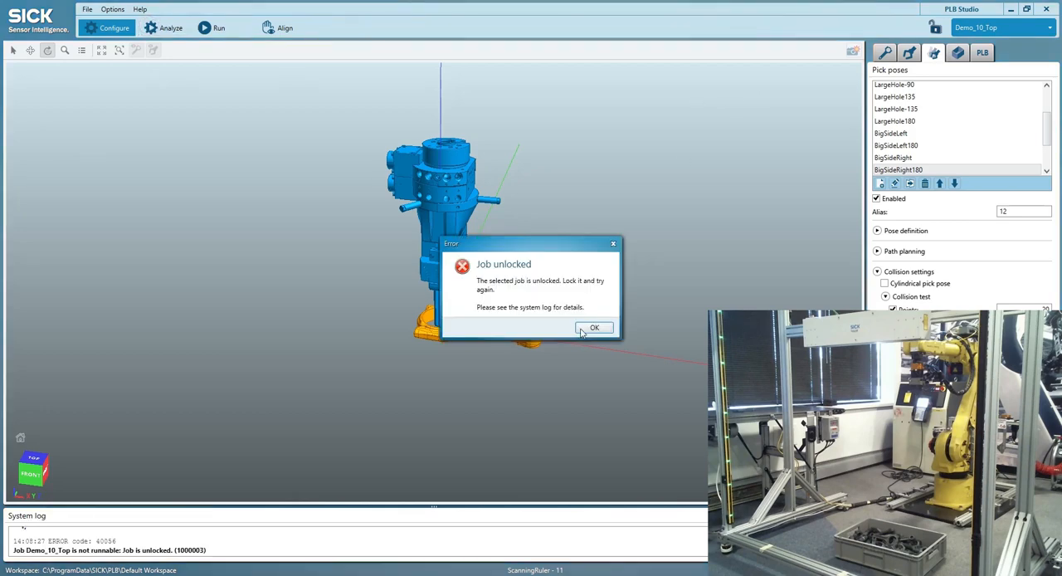
left_click(594, 327)
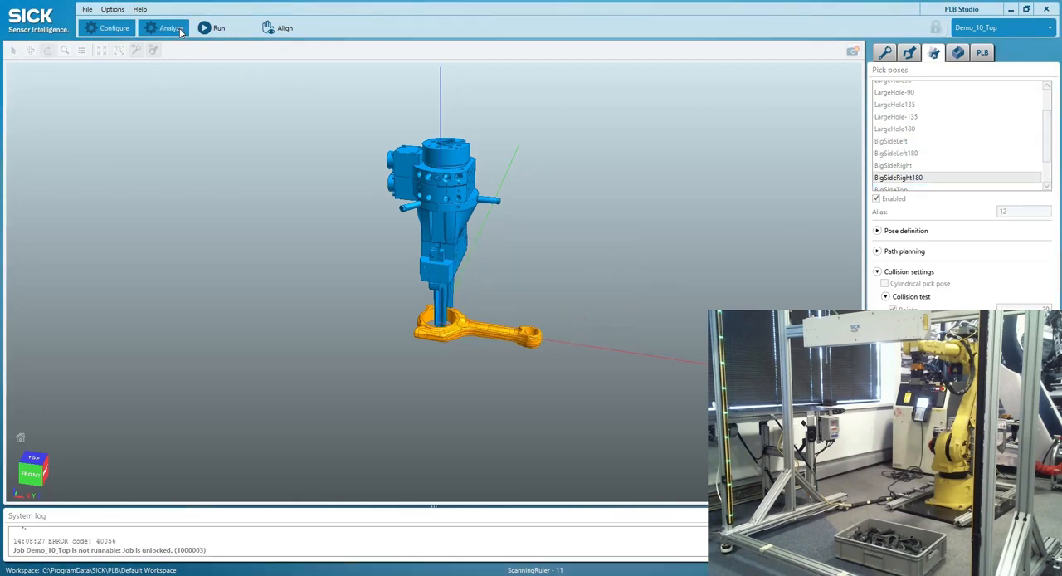
In Analyze, load a live scan of the rod bin and locate the bin with OK status.
left_click(171, 26)
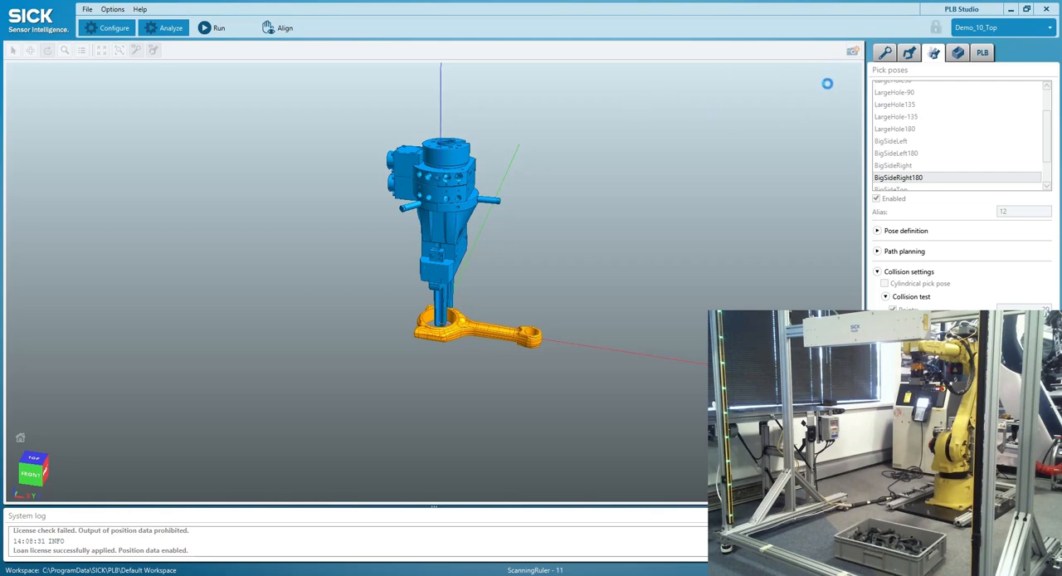
mouse_move(854, 52)
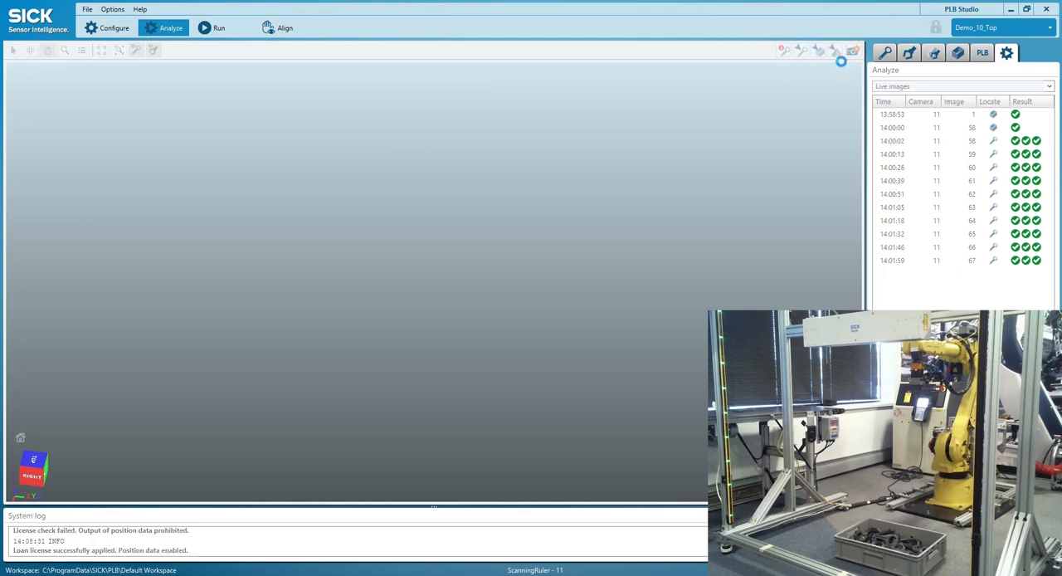
left_click(830, 49)
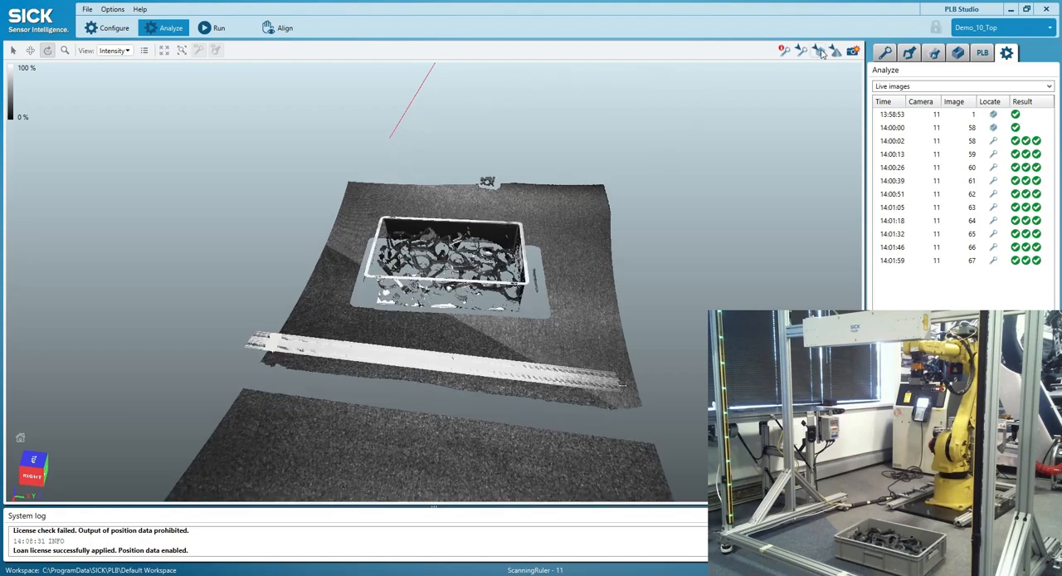
left_click(817, 50)
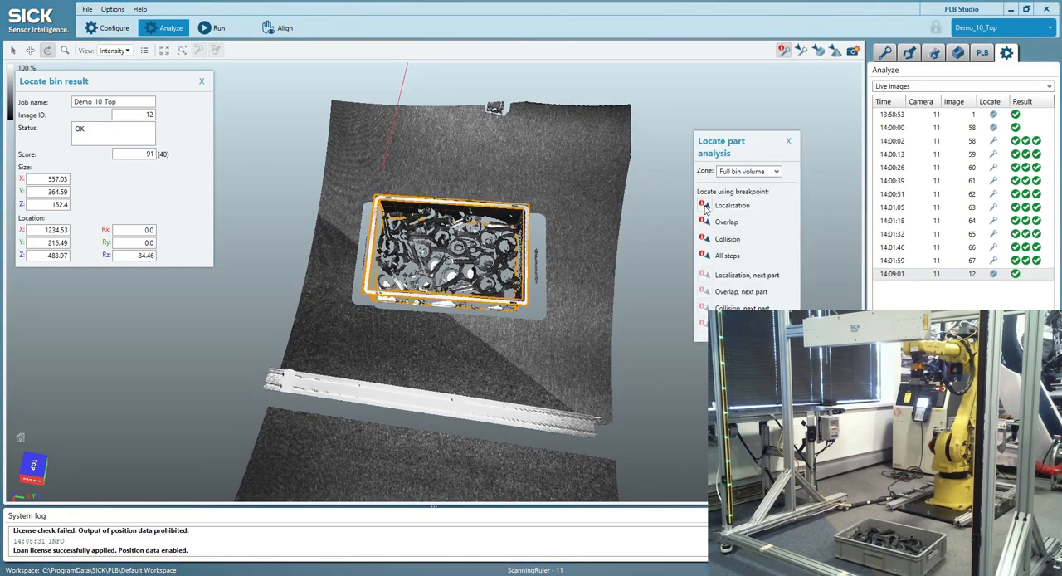
Run Localization, Overlap, Collision next part and All steps to get a collision-free pick pose.
left_click(732, 205)
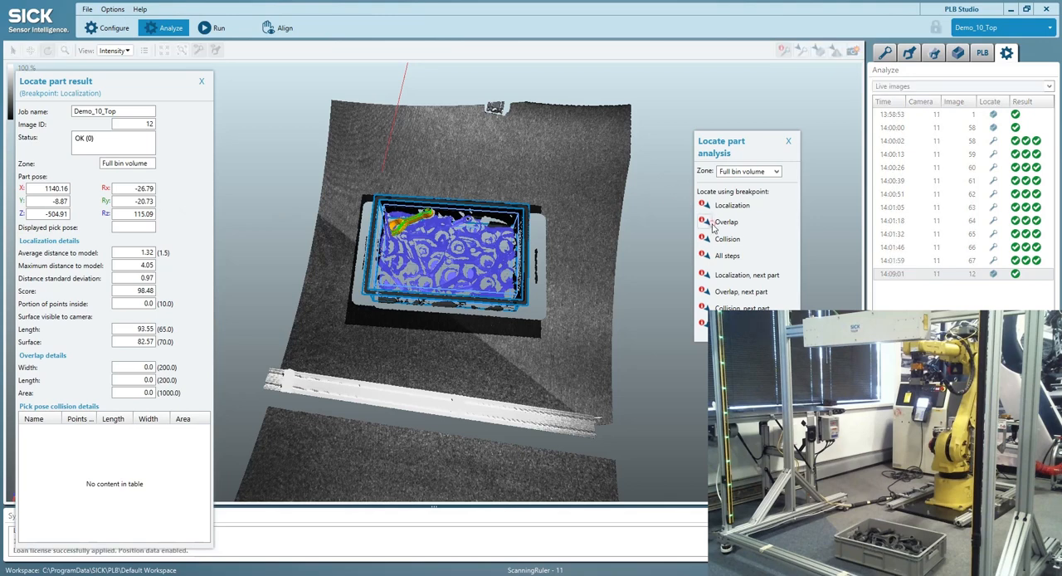
left_click(724, 222)
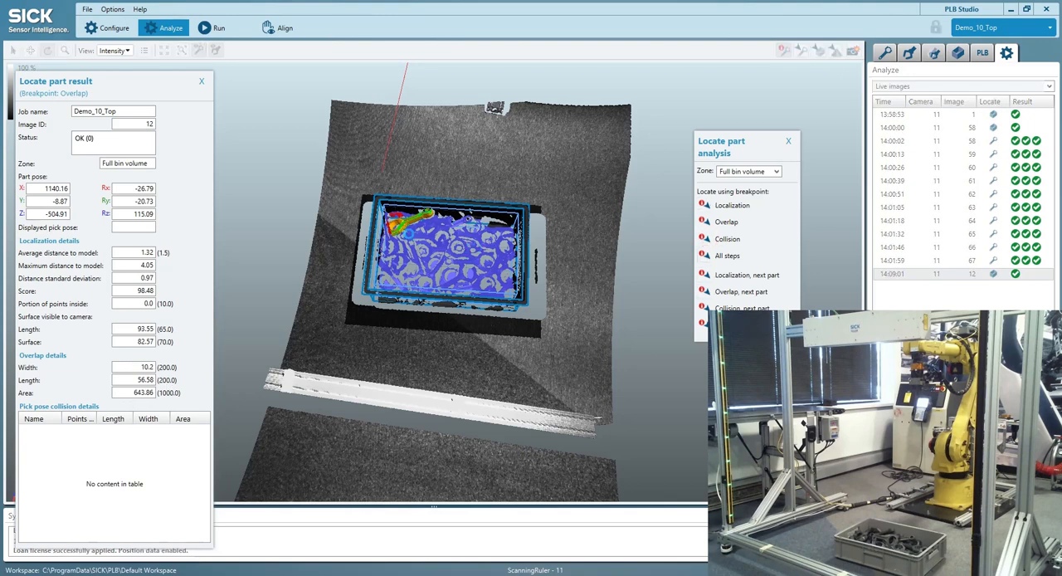
left_click(726, 238)
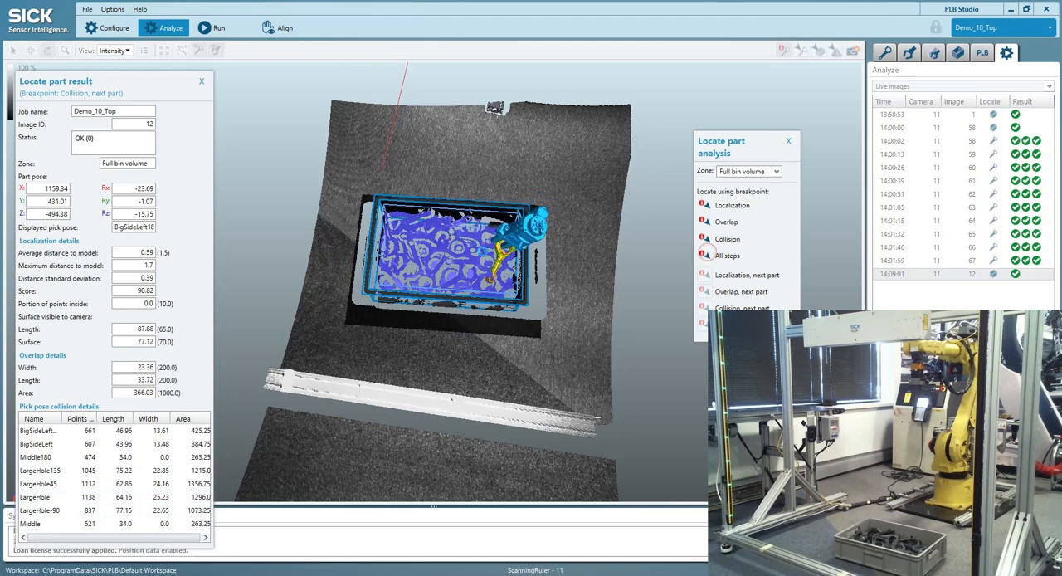
left_click(727, 256)
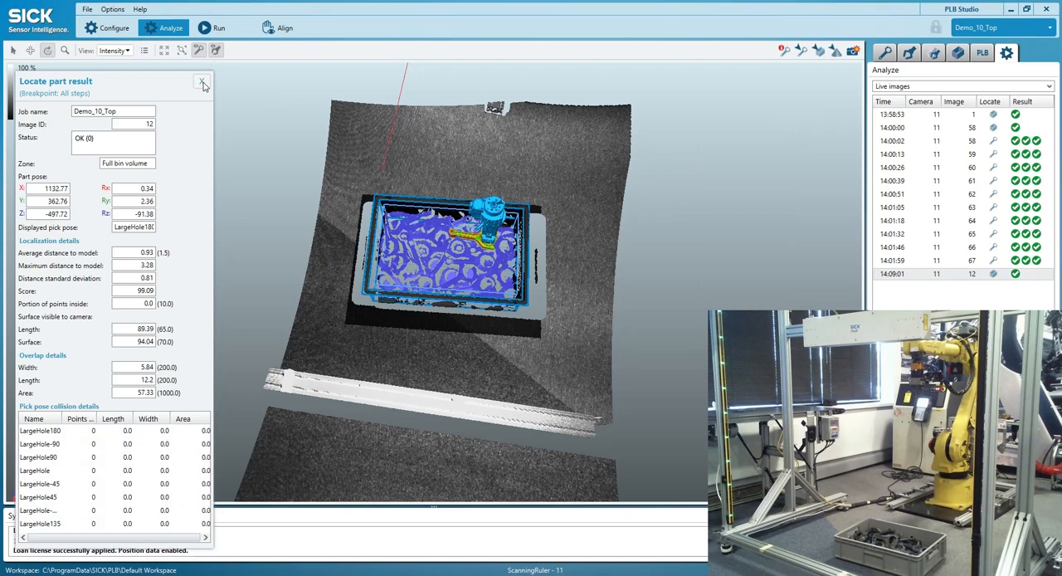
Close the Locate part results and activate Run mode on the scanned bin.
left_click(203, 83)
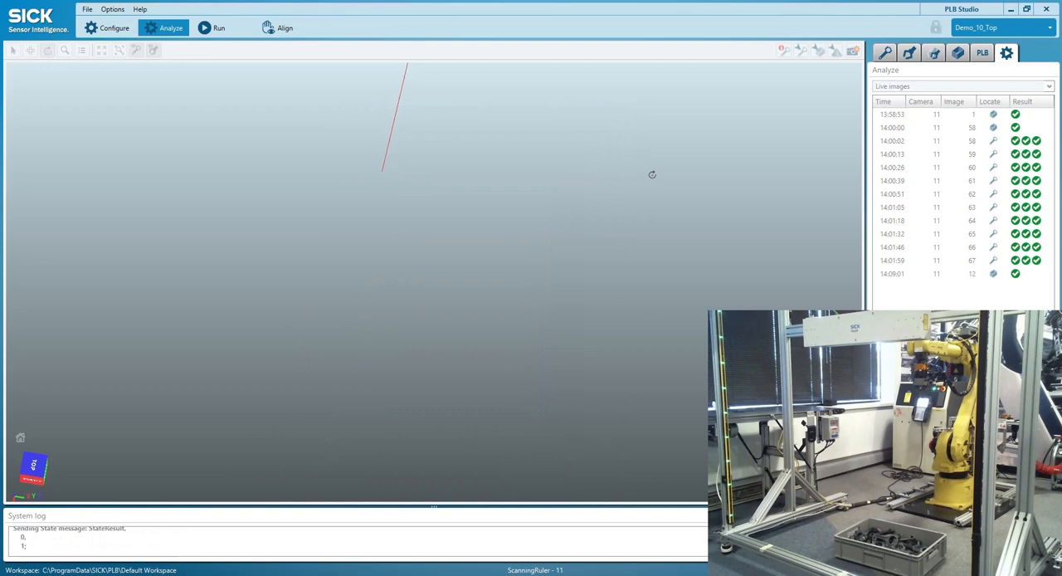
left_click(214, 27)
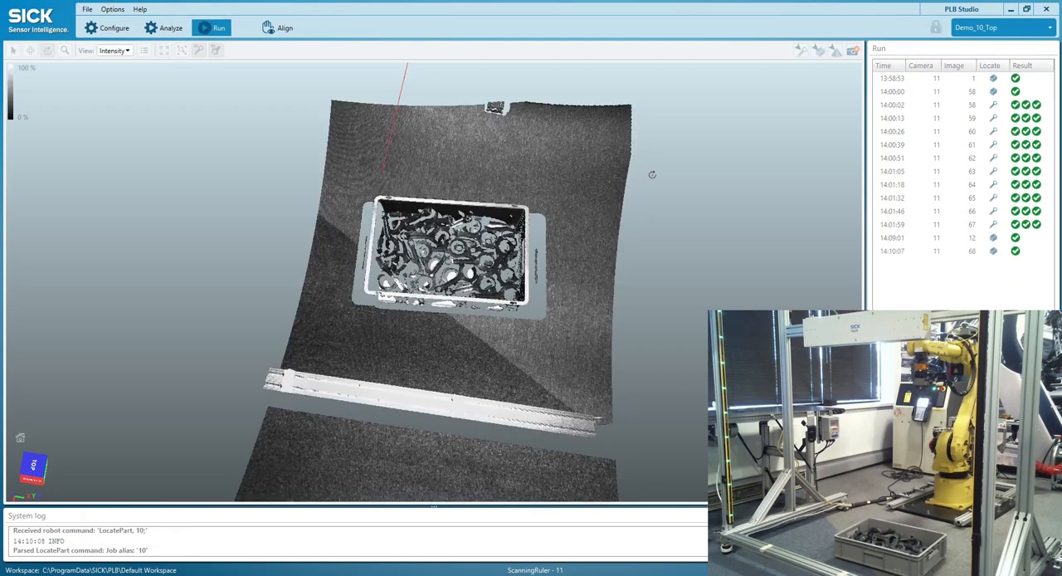